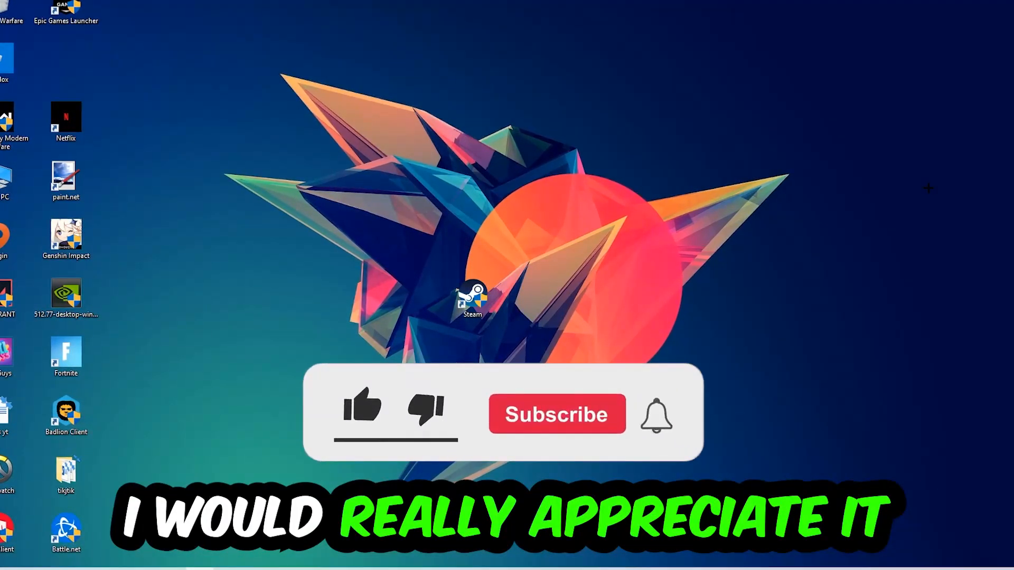
# Step: Run cmd from the Run dialog to open a Command Prompt window
pyautogui.click(362, 411)
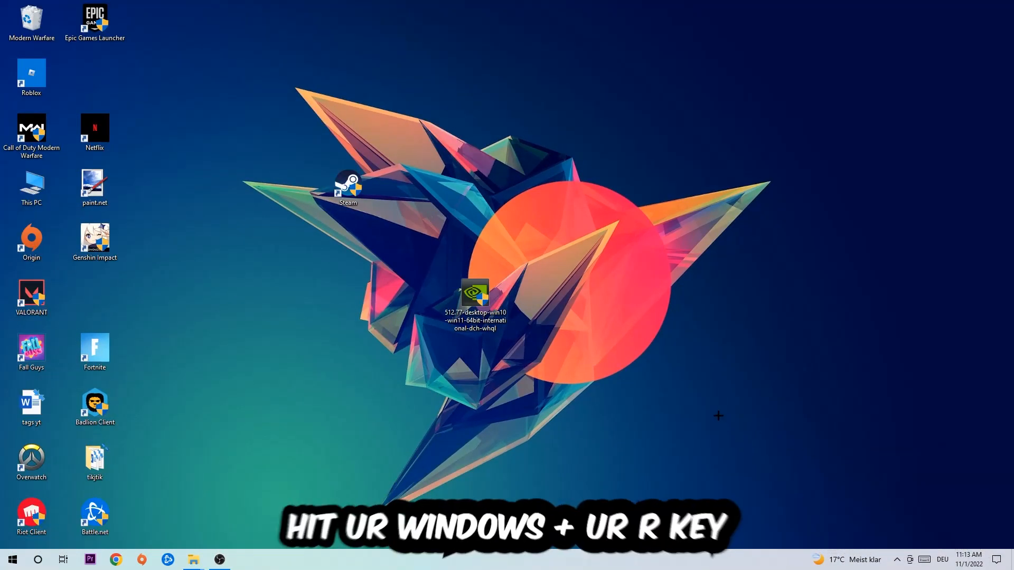
pyautogui.press('win+r')
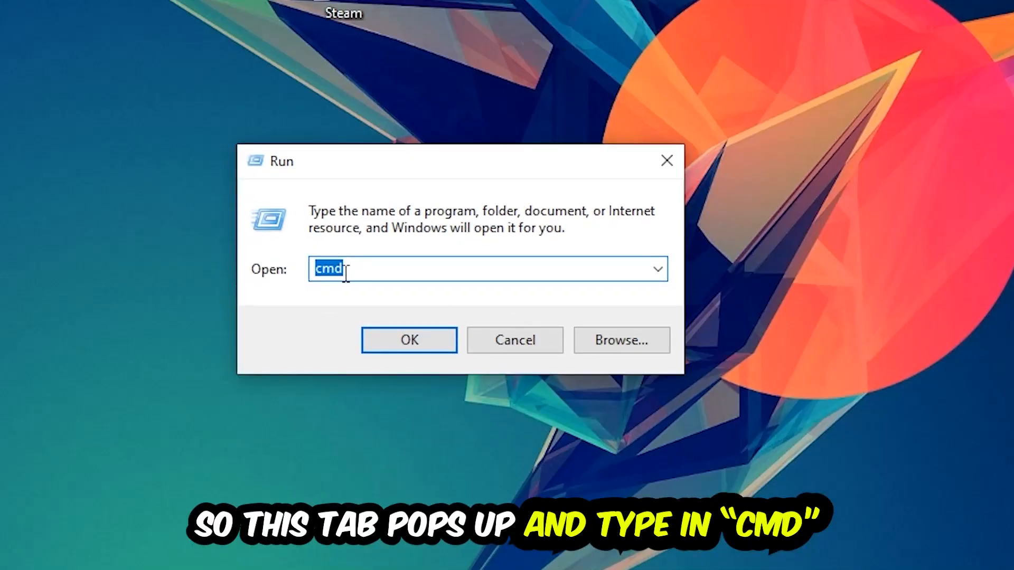
pyautogui.moveTo(578, 332)
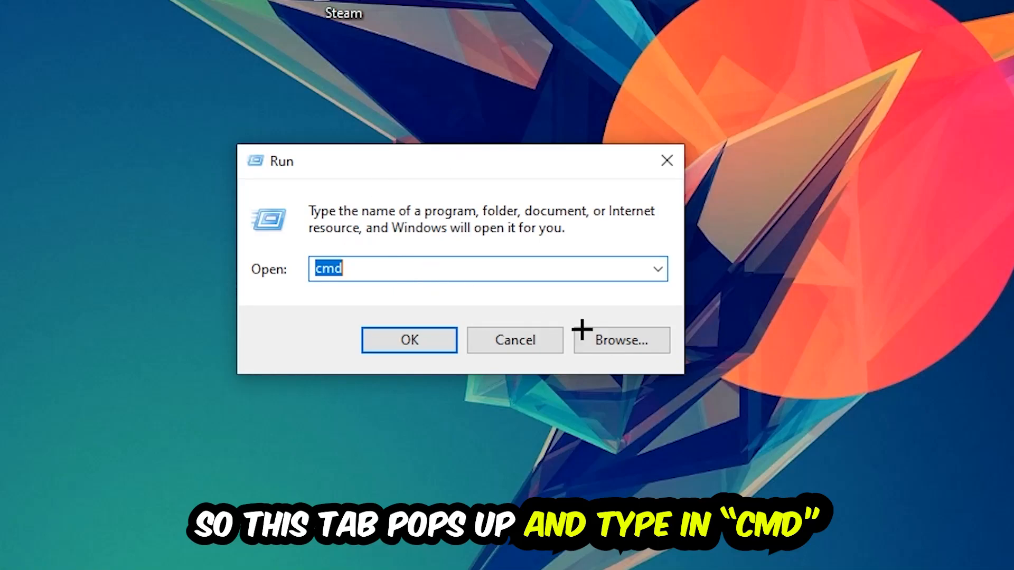
pyautogui.click(409, 340)
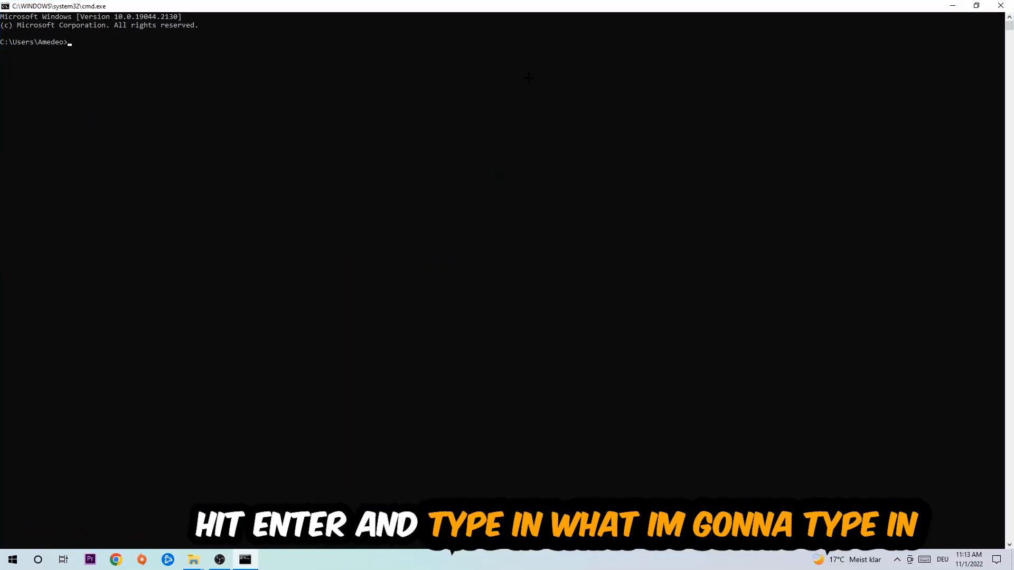
# Step: Enter ipconfig /flushdns in Command Prompt to clear the DNS cache
pyautogui.write('ipc')
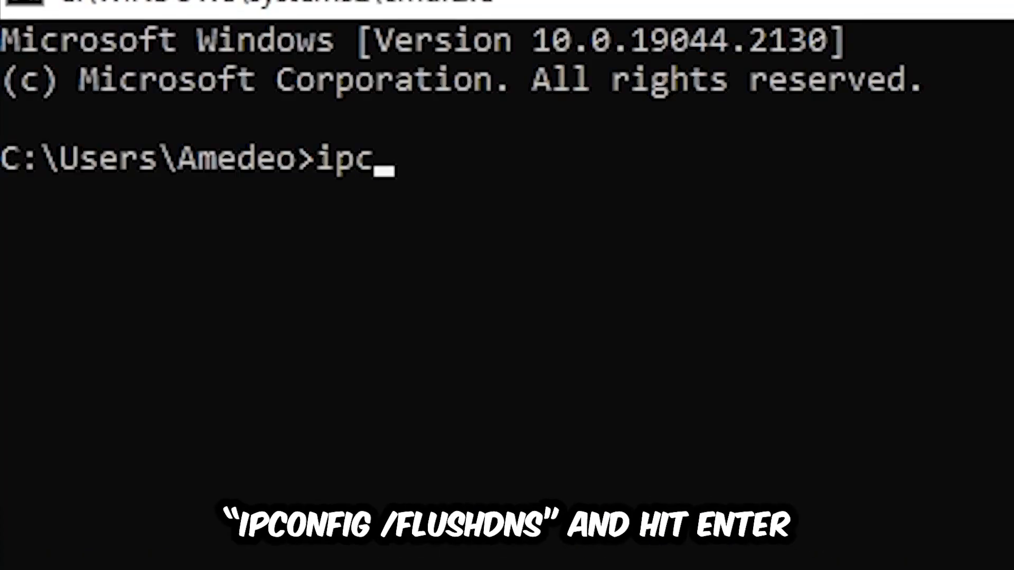
pyautogui.write('onfig /')
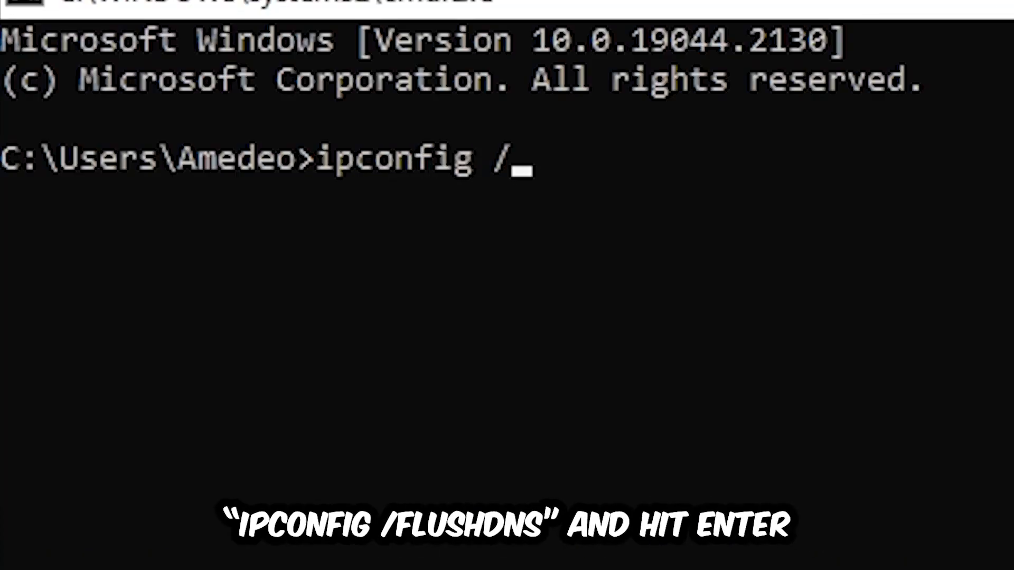
pyautogui.write('flus')
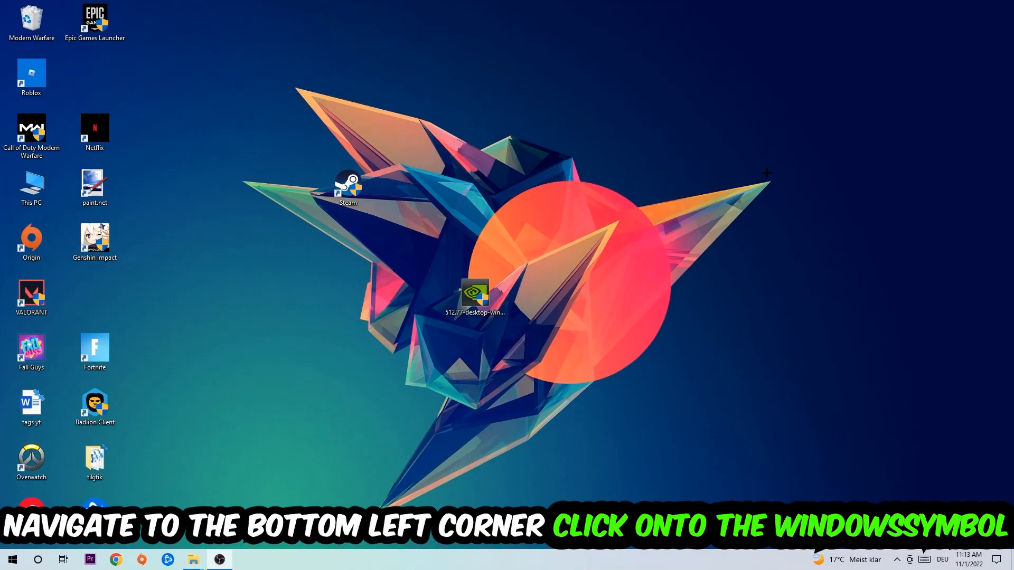
# Step: Go from the Start menu to Settings' Network & Internet status page
pyautogui.click(11, 559)
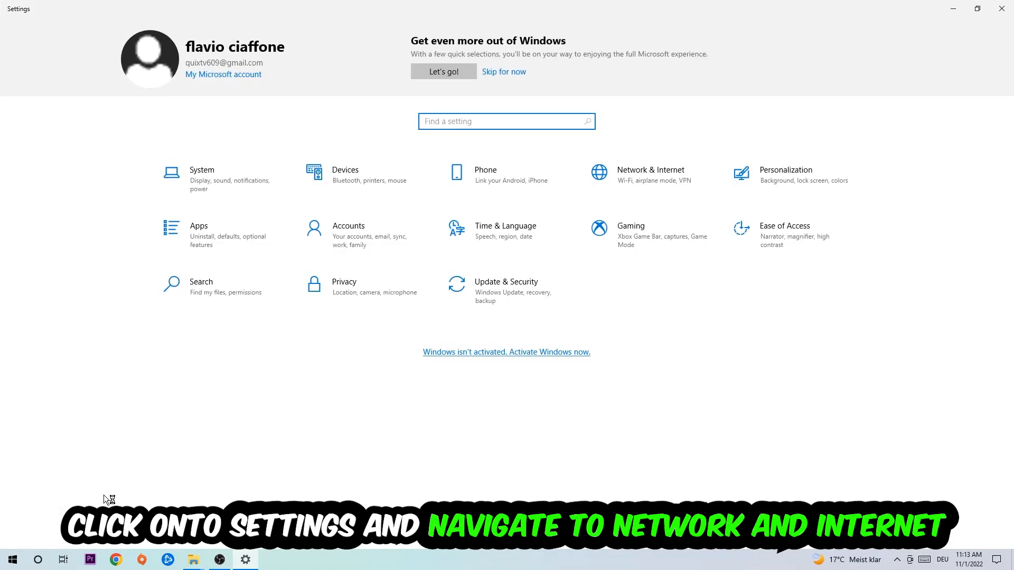
pyautogui.click(650, 174)
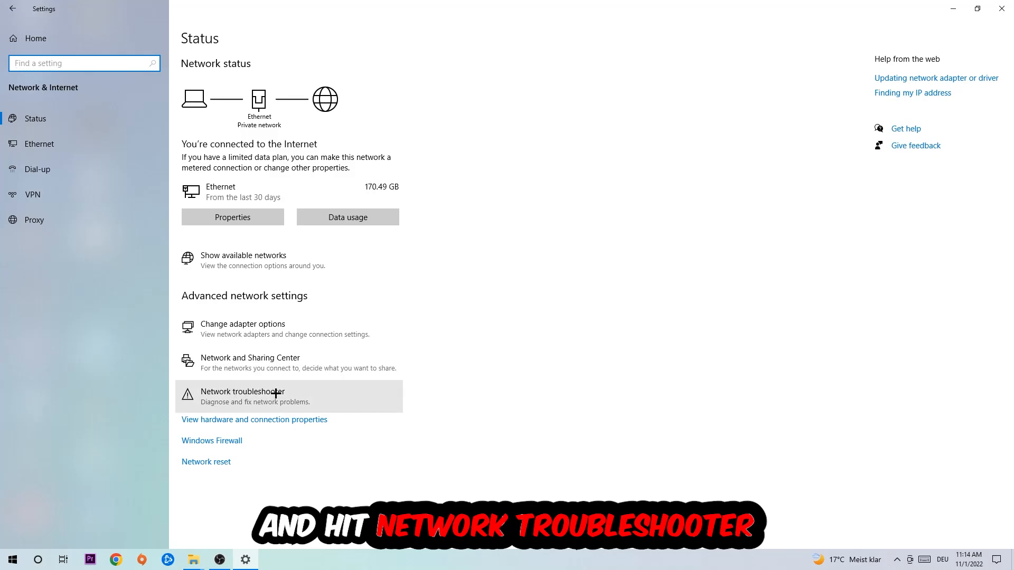
pyautogui.moveTo(279, 398)
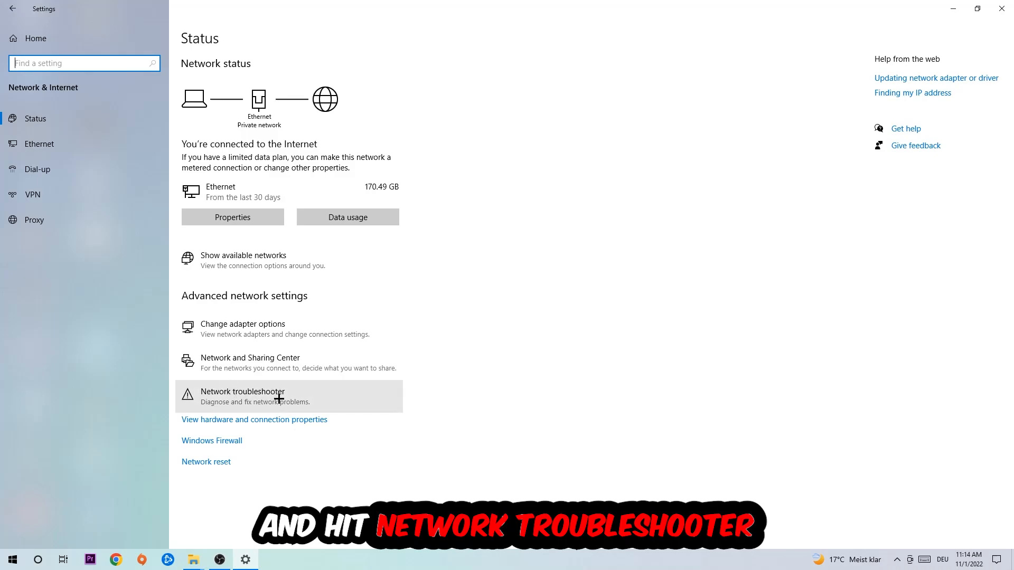
pyautogui.moveTo(306, 359)
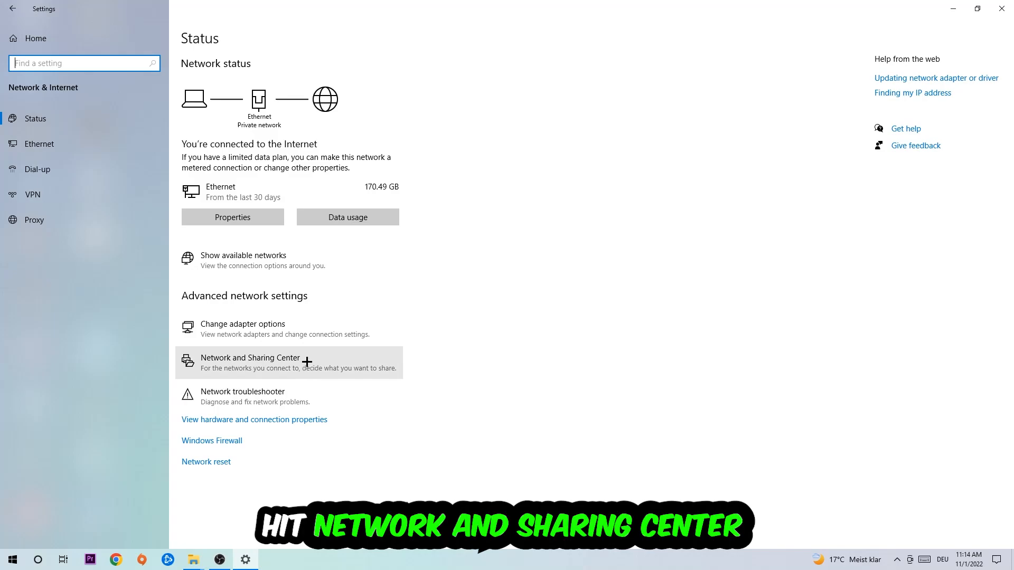
# Step: Reach the Ethernet adapter's TCP/IPv4 properties via Network and Sharing Center
pyautogui.click(250, 358)
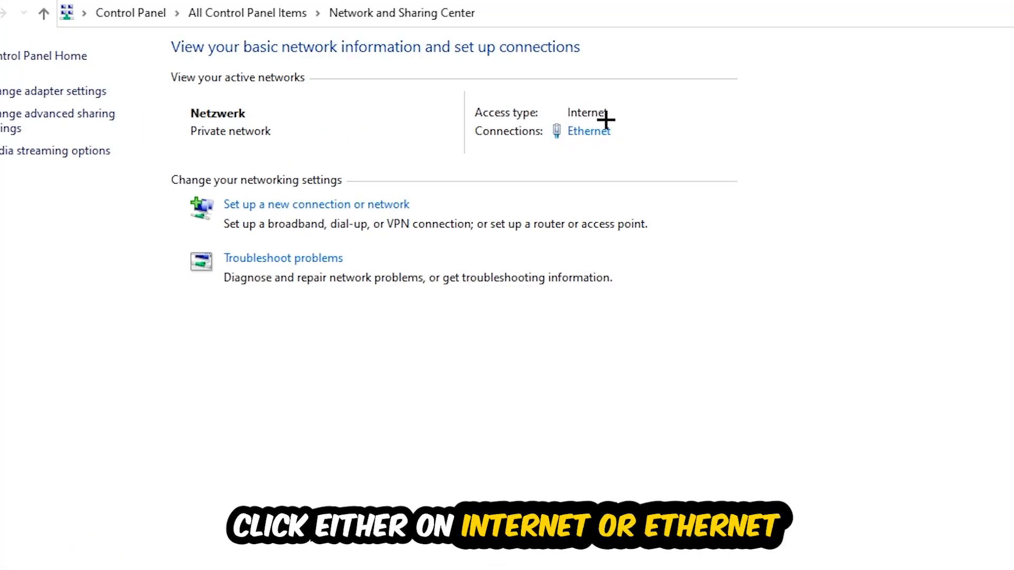
pyautogui.moveTo(608, 133)
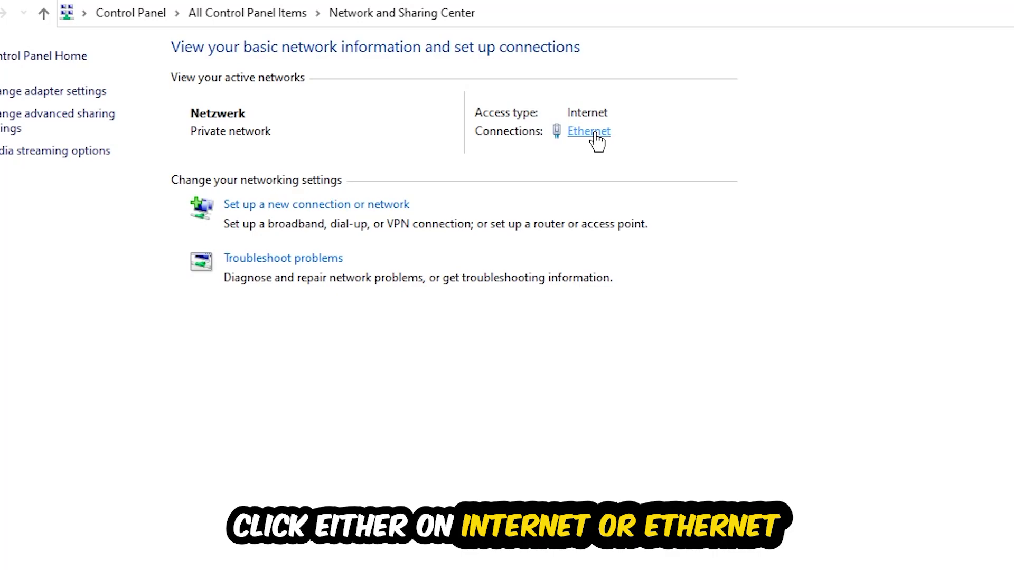
pyautogui.click(587, 131)
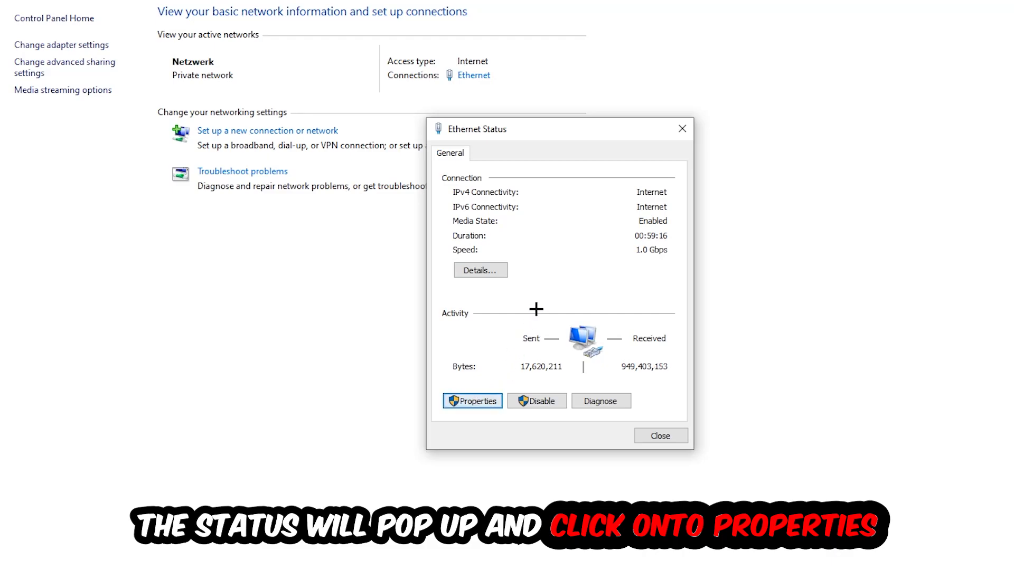
pyautogui.click(472, 401)
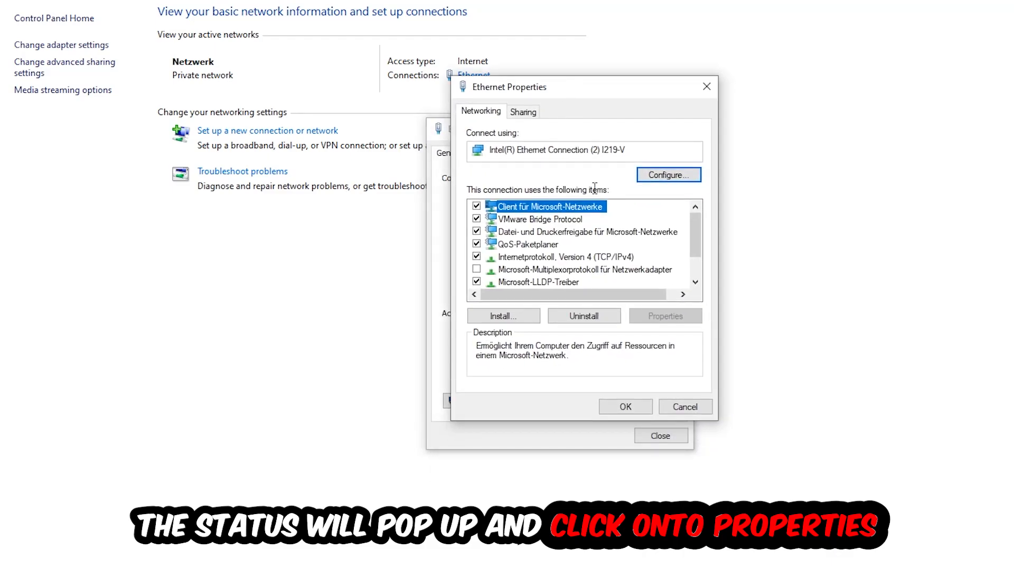
pyautogui.click(554, 256)
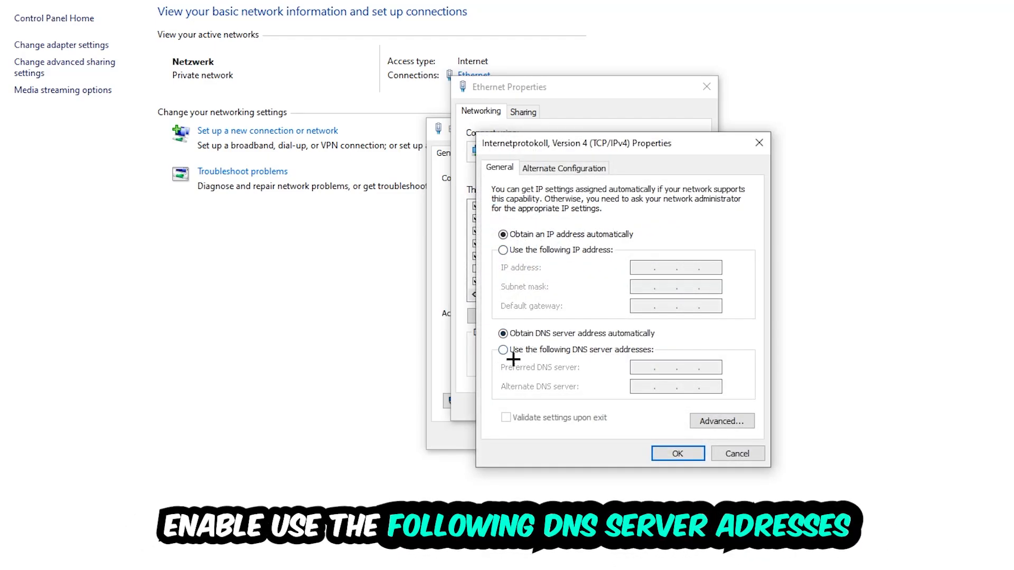
# Step: Select manual DNS server addresses and focus the Preferred and Alternate fields
pyautogui.click(502, 350)
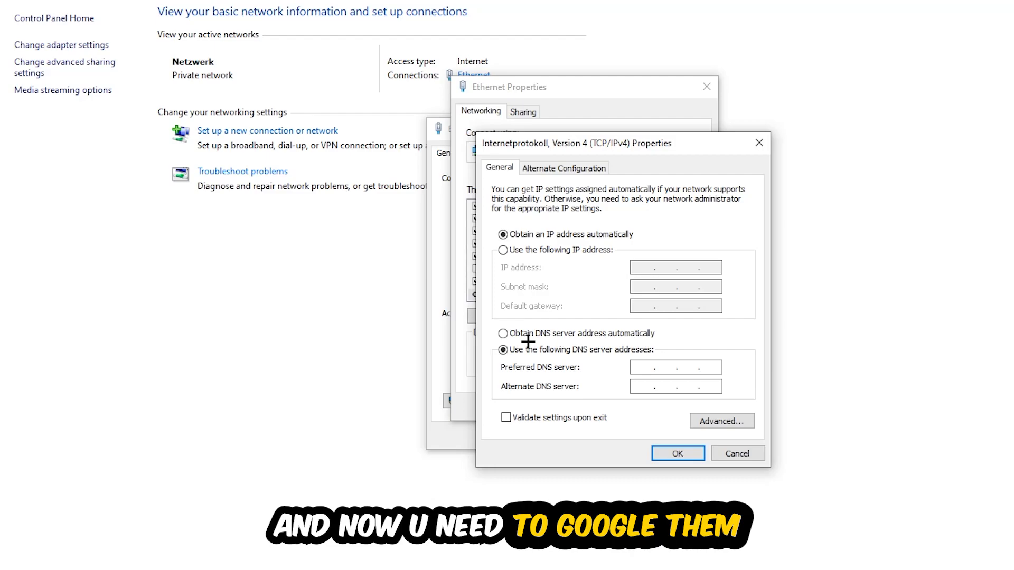
pyautogui.click(646, 367)
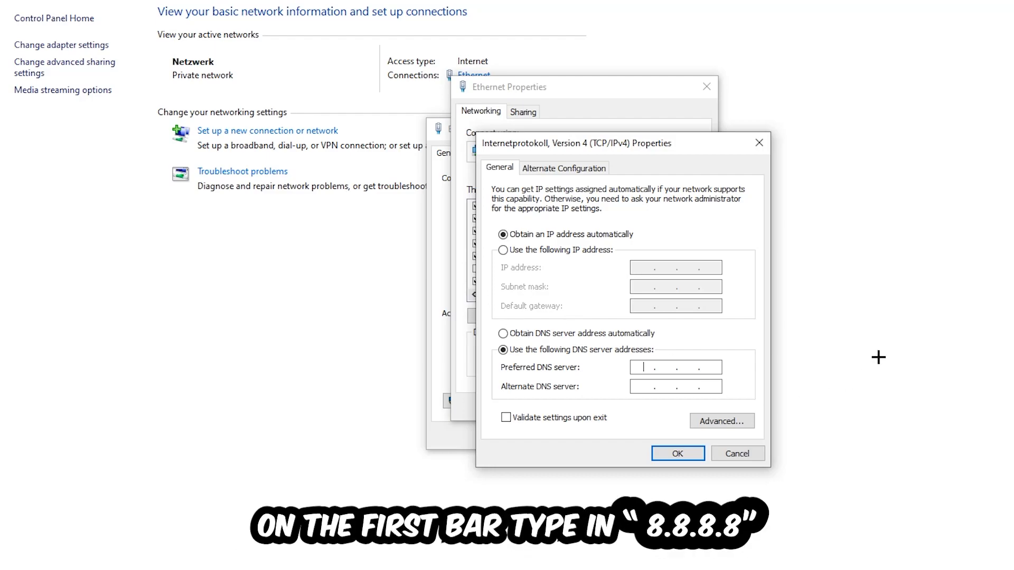
pyautogui.moveTo(642, 367)
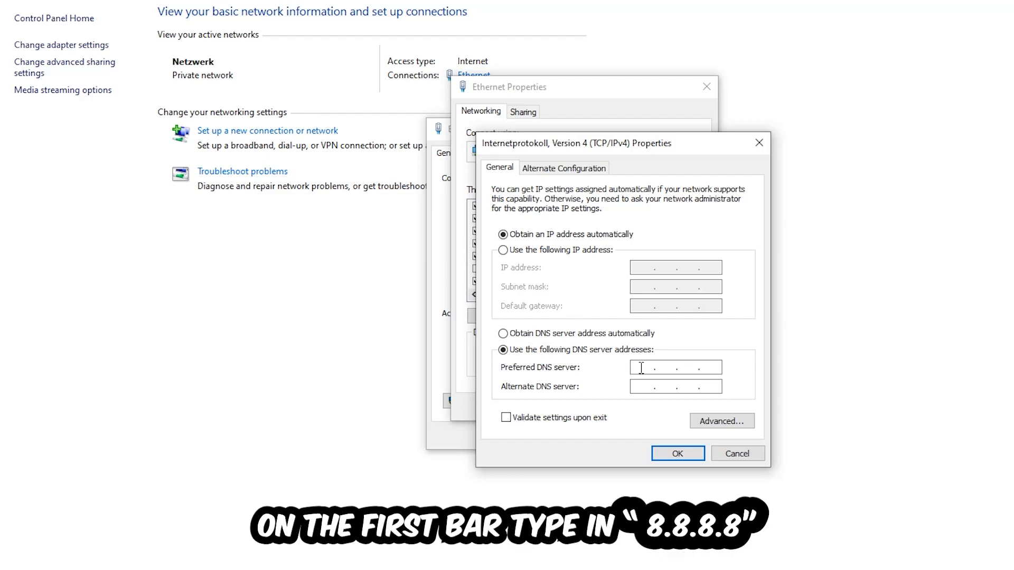
pyautogui.click(674, 386)
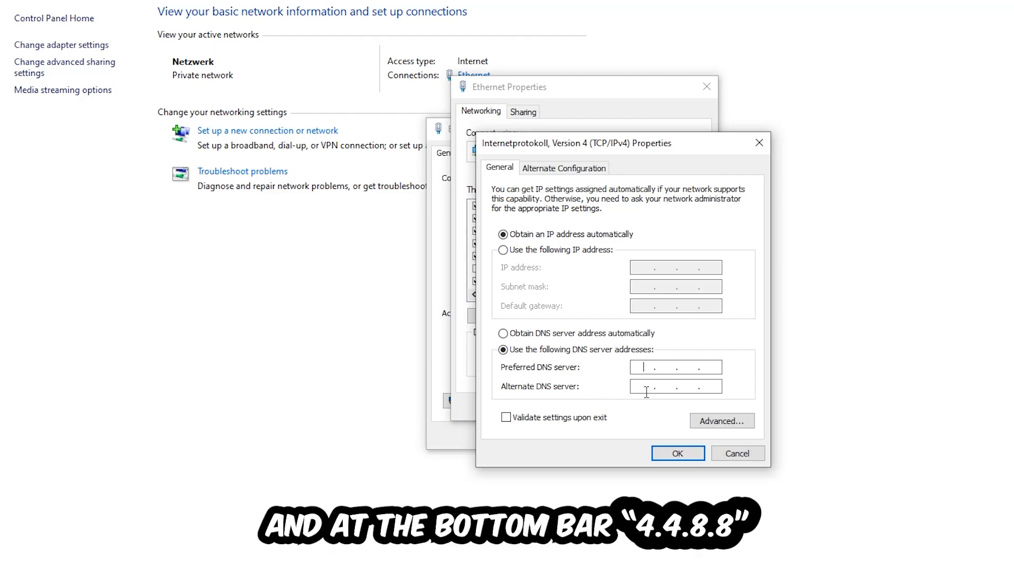